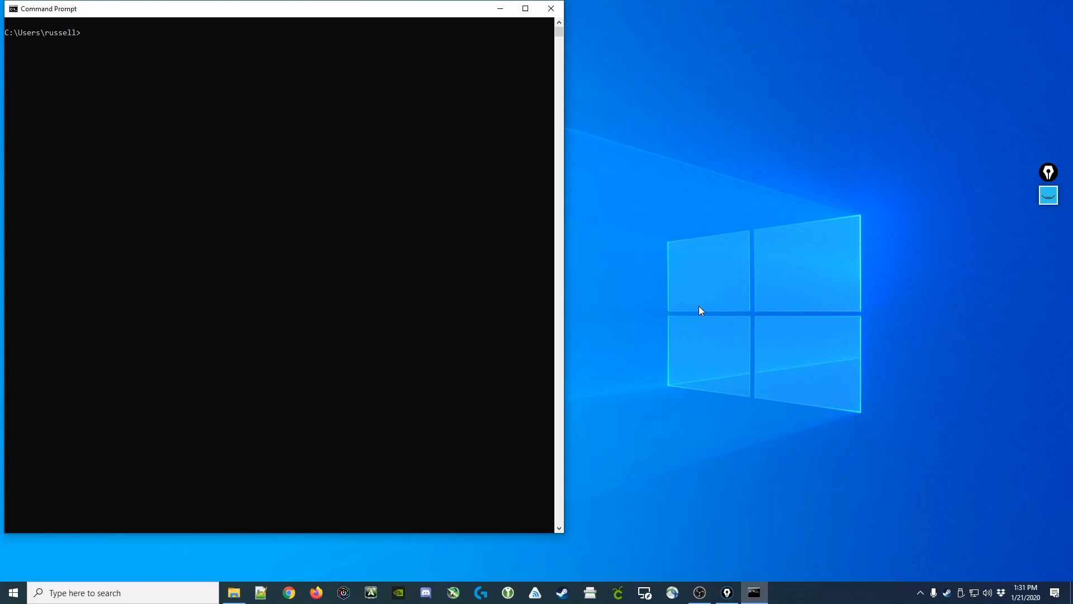
pyautogui.write('nslook')
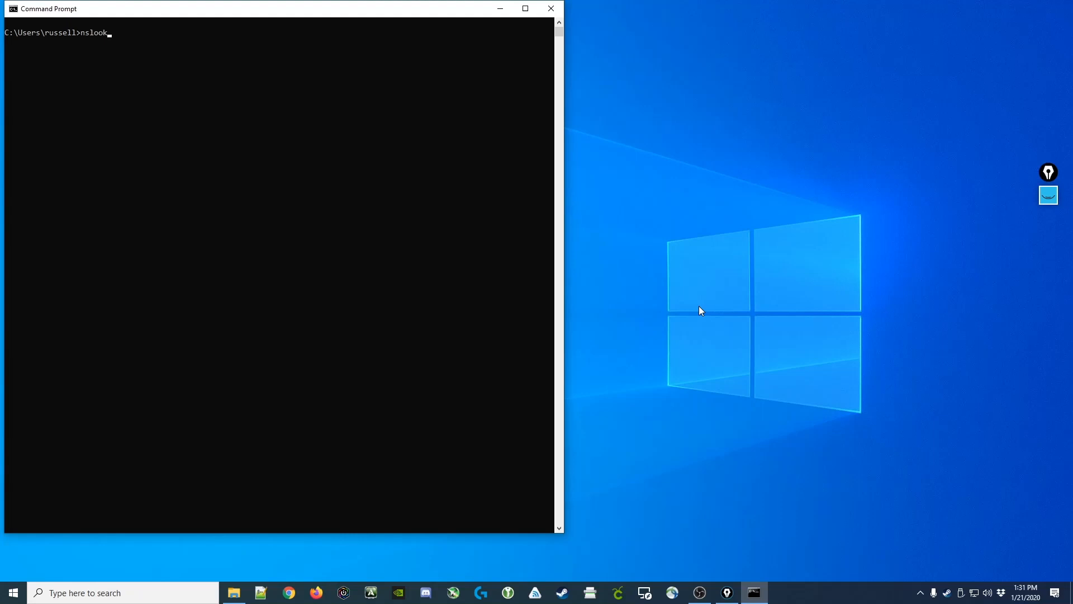
pyautogui.write('up')
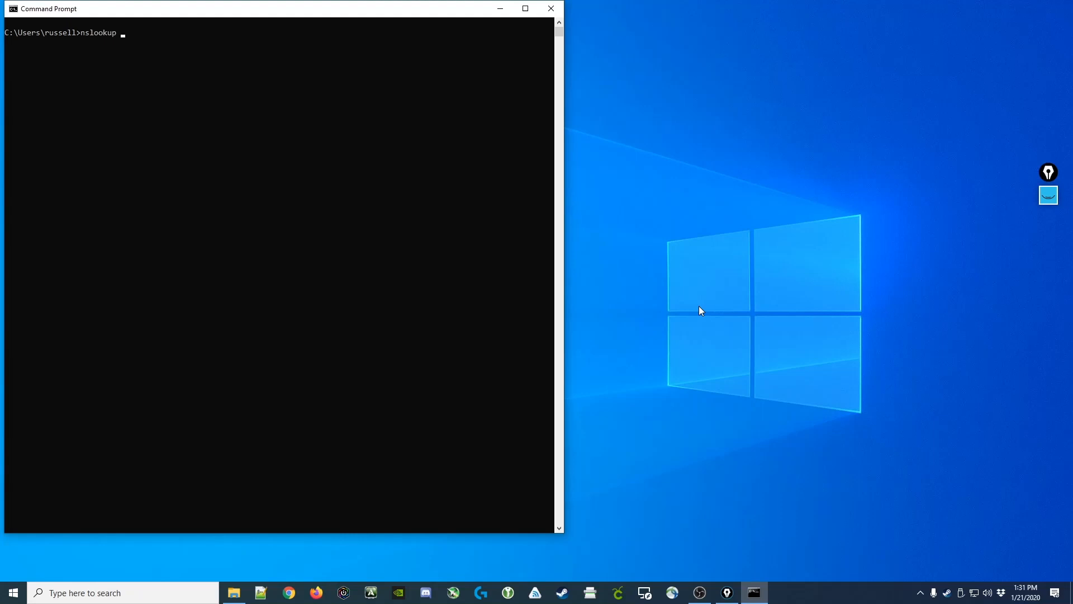
pyautogui.write('google.com')
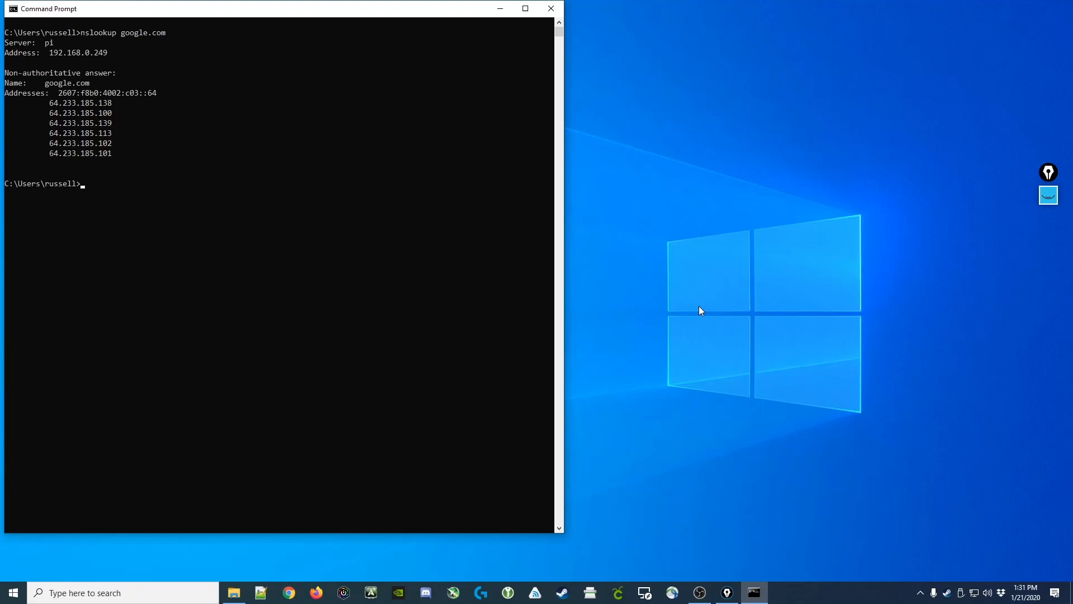
pyautogui.moveTo(132, 95)
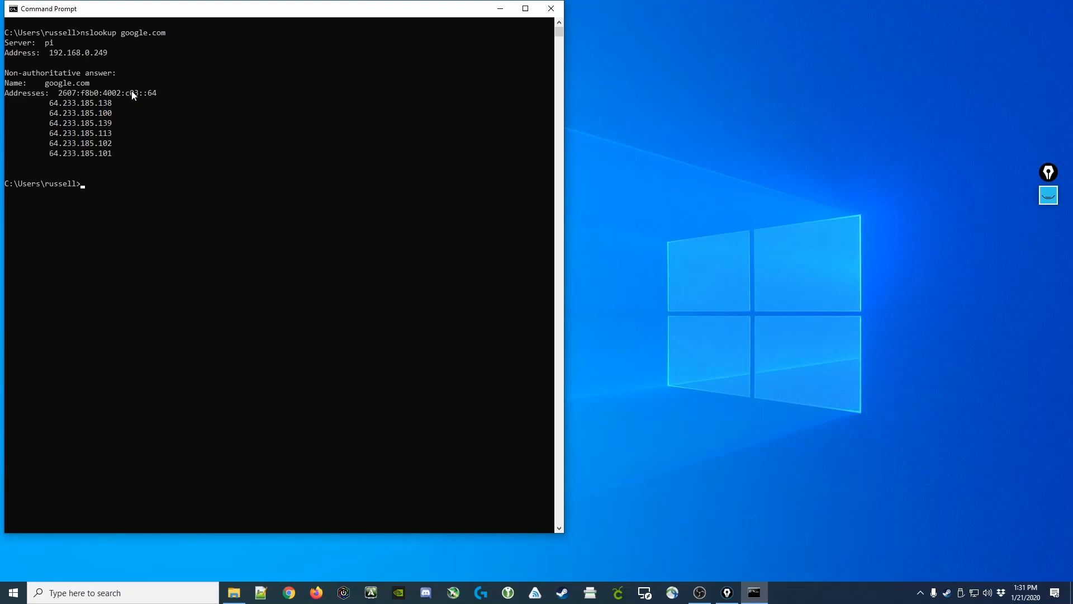
pyautogui.moveTo(55, 37)
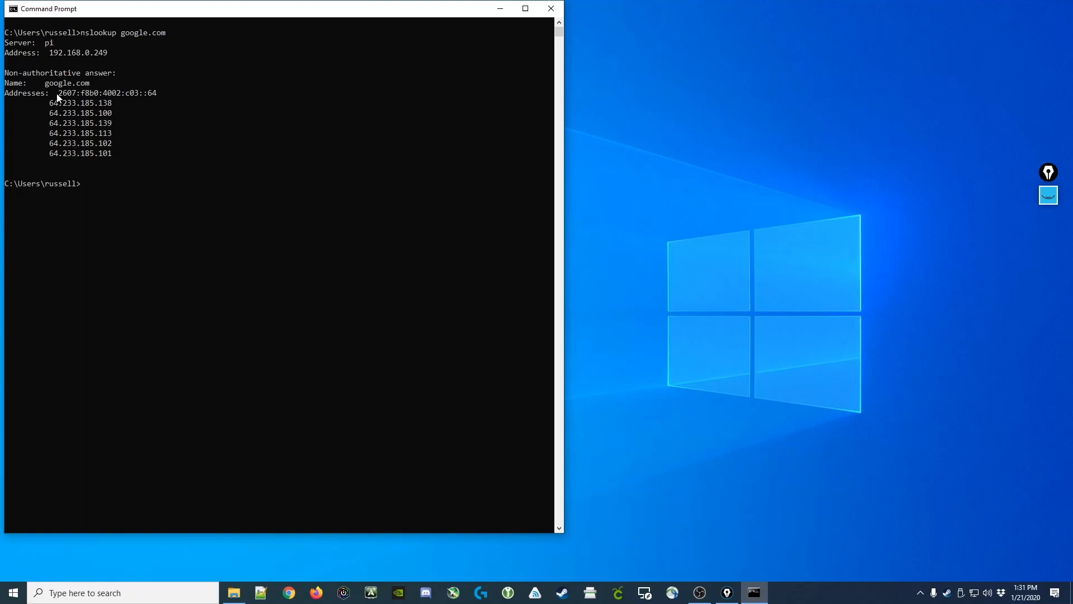
pyautogui.moveTo(57, 46)
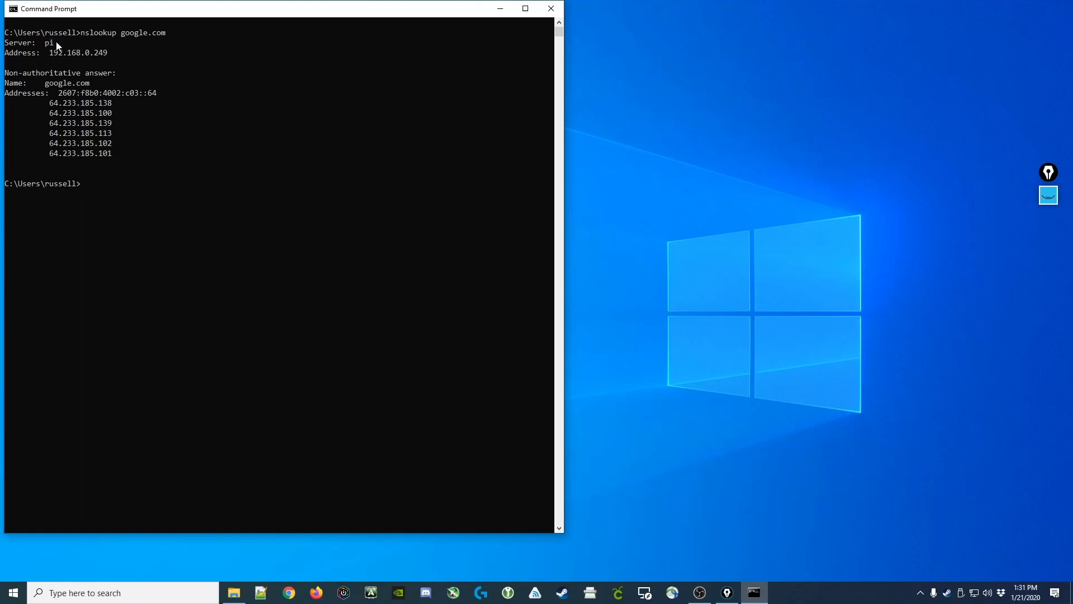
pyautogui.moveTo(116, 145)
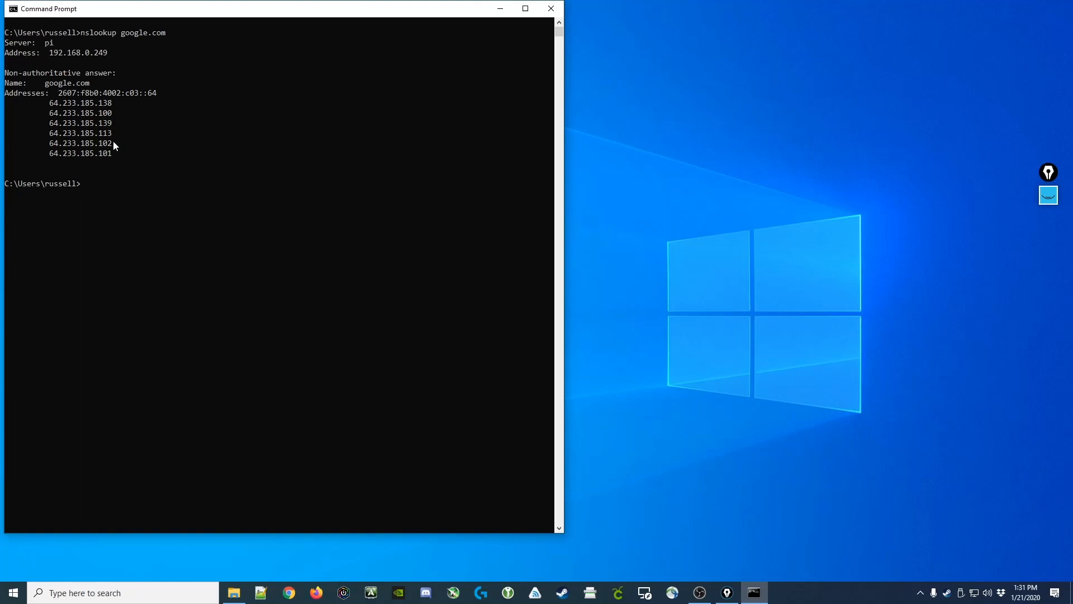
pyautogui.moveTo(106, 53)
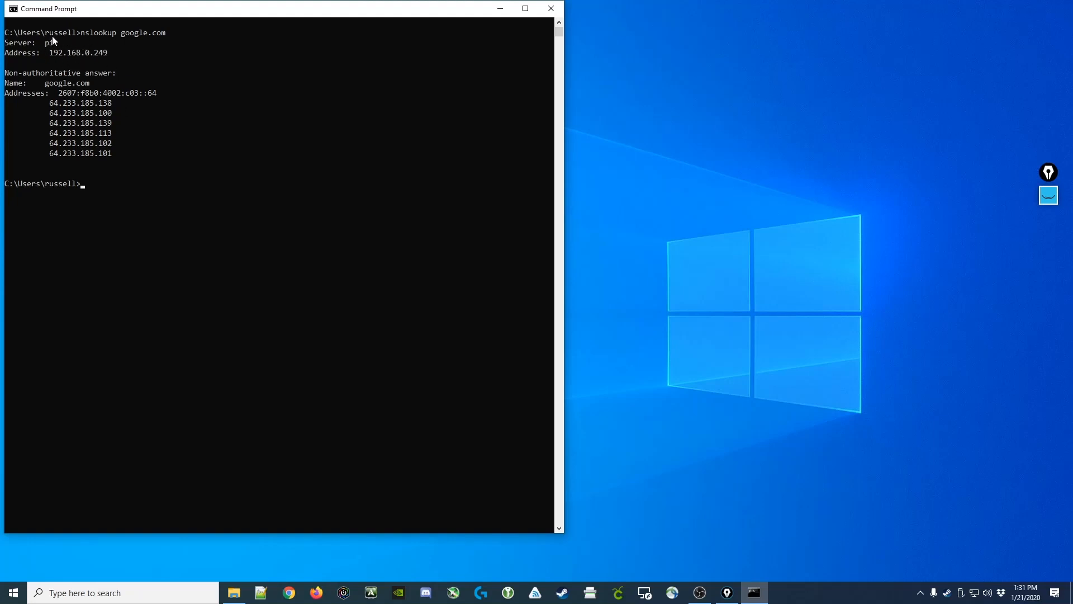
pyautogui.moveTo(61, 150)
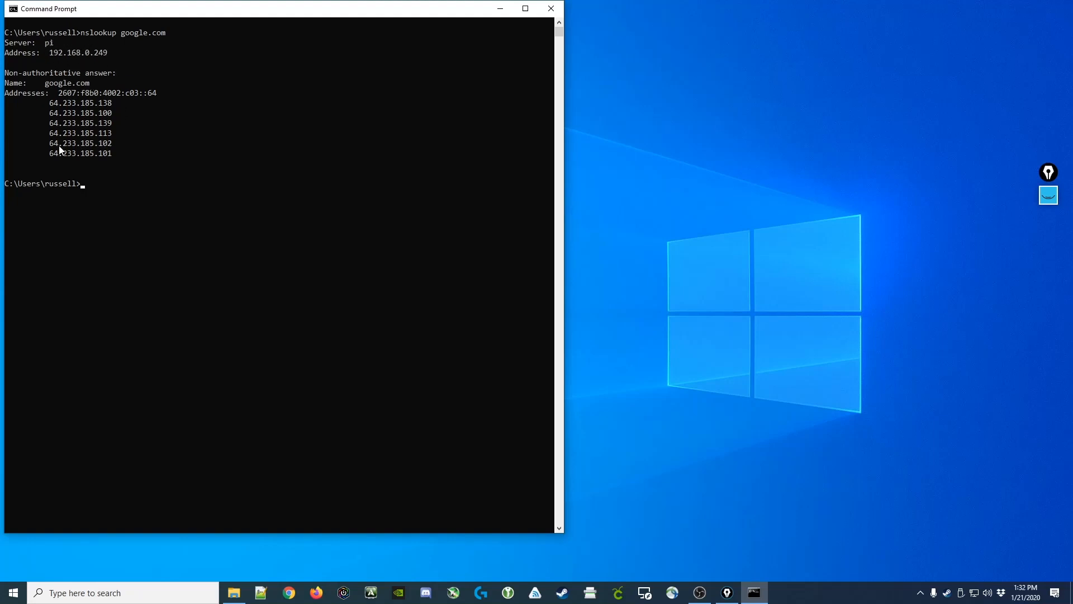
pyautogui.moveTo(91, 77)
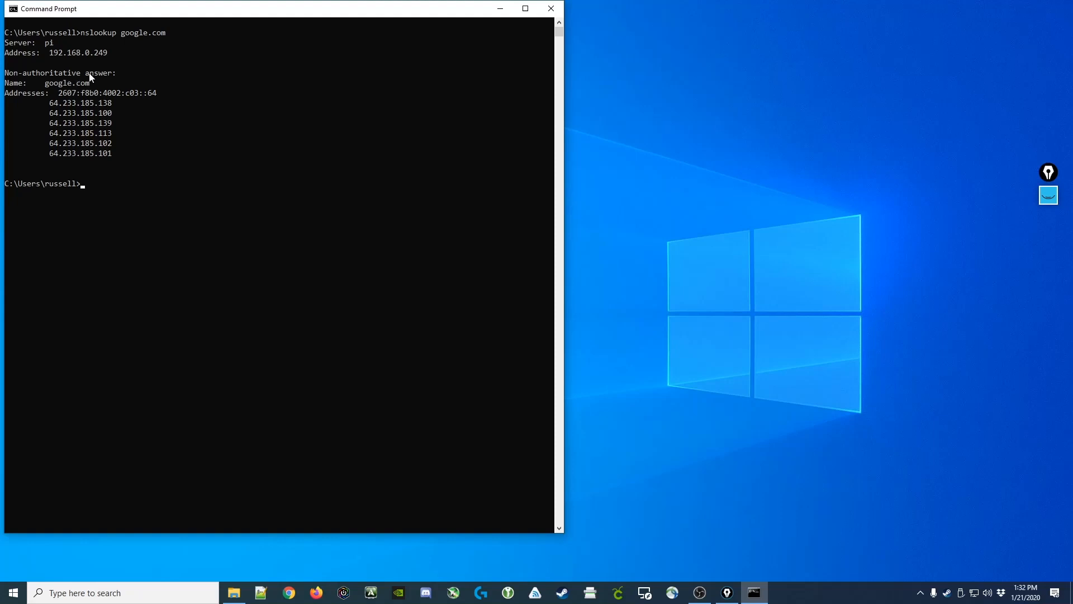
pyautogui.moveTo(184, 40)
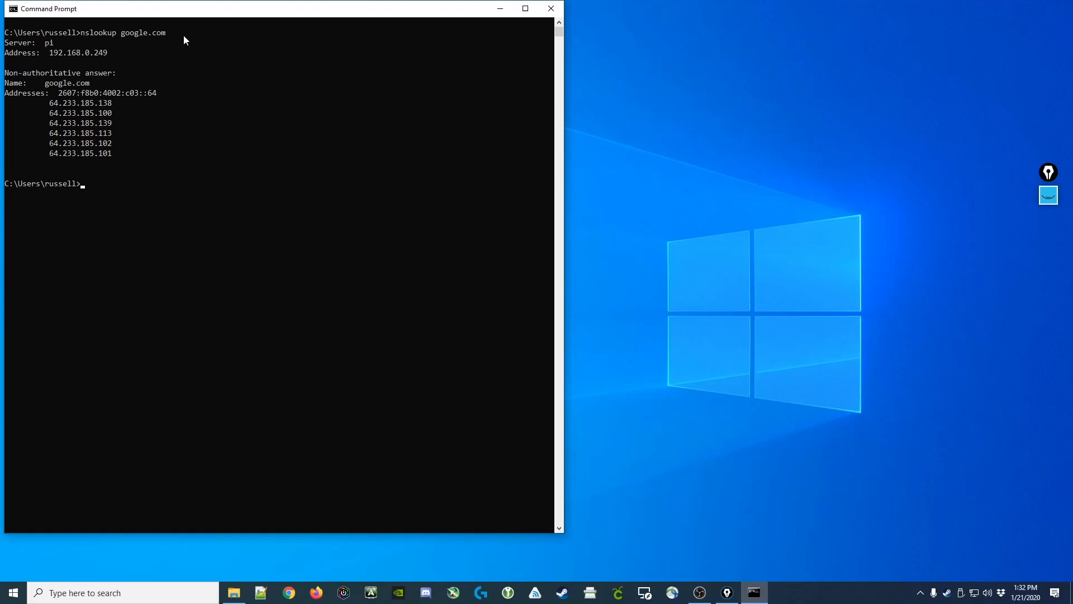
pyautogui.moveTo(279, 55)
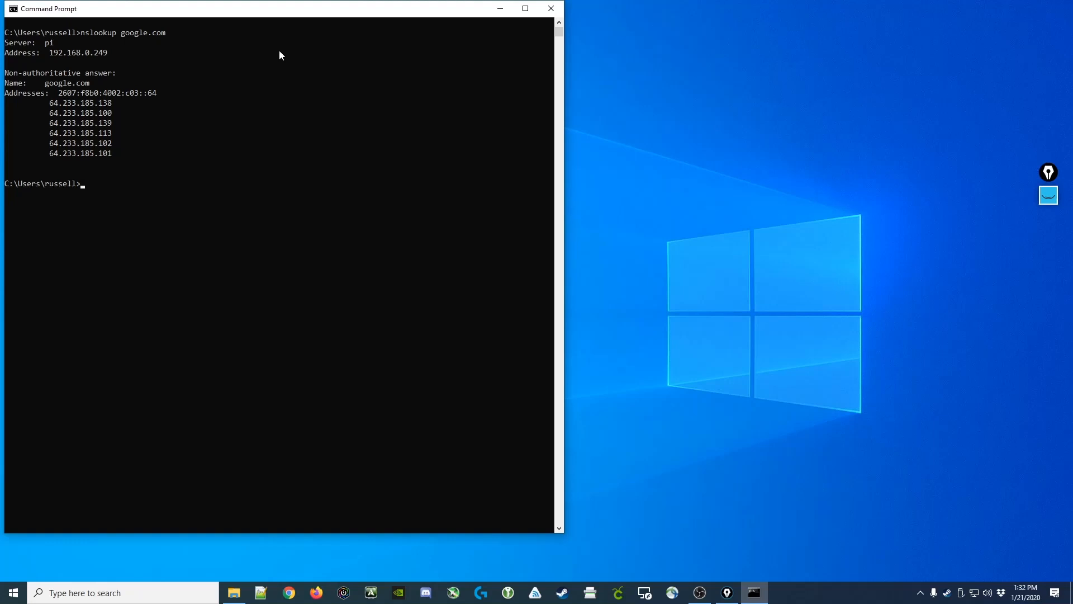
pyautogui.write('n')
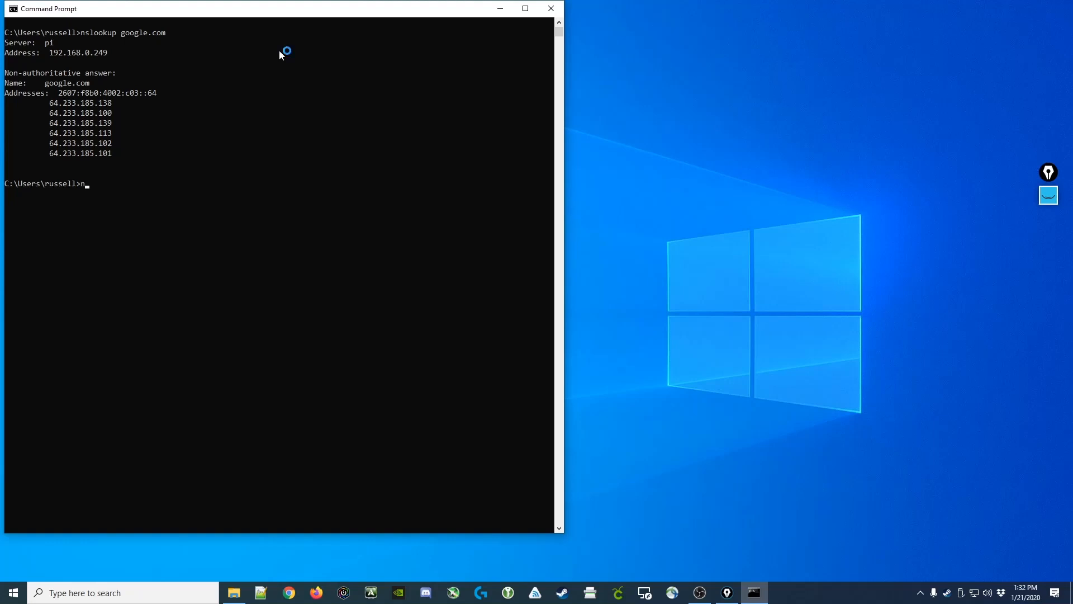
pyautogui.write('slookup e')
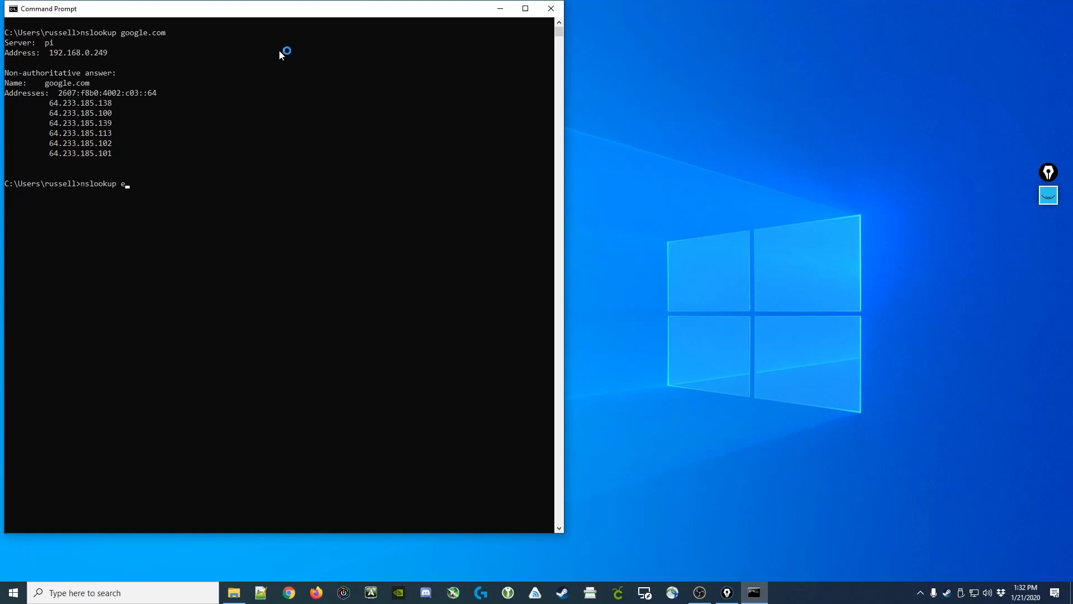
pyautogui.write('xample.com')
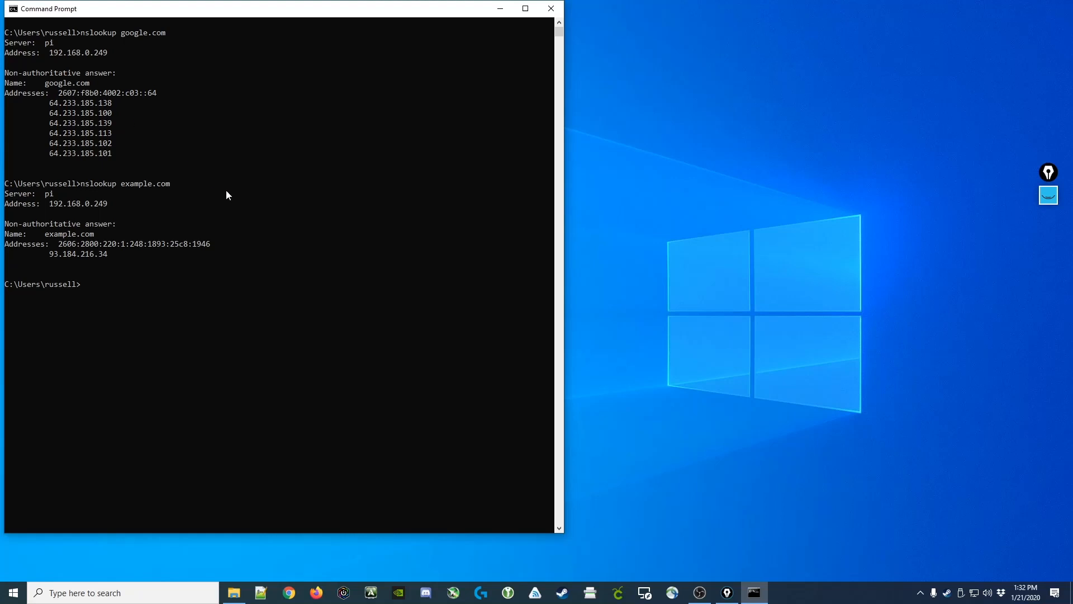
pyautogui.moveTo(158, 190)
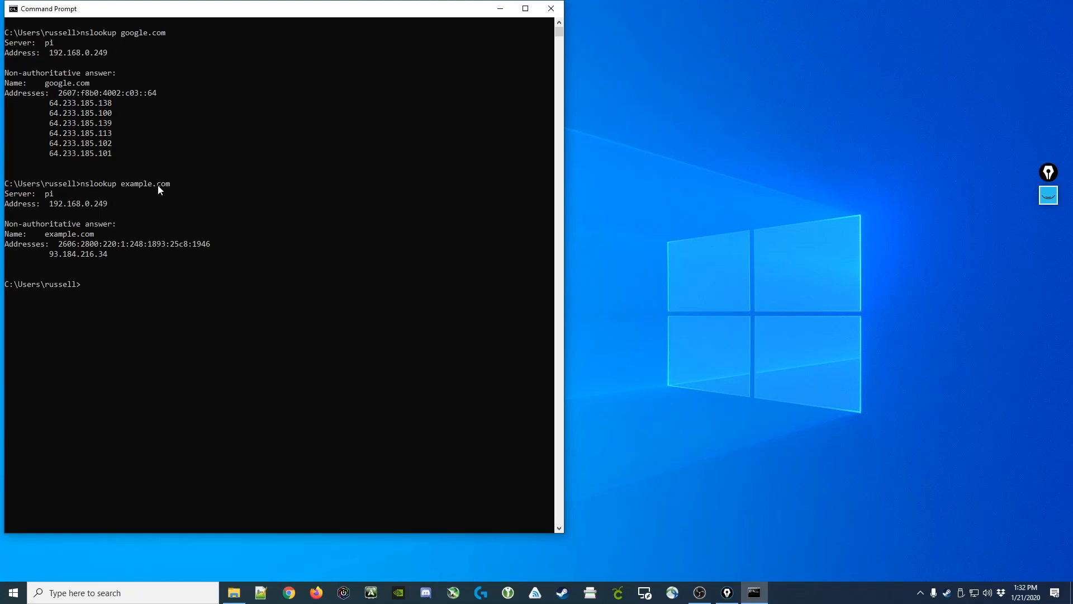
pyautogui.moveTo(74, 258)
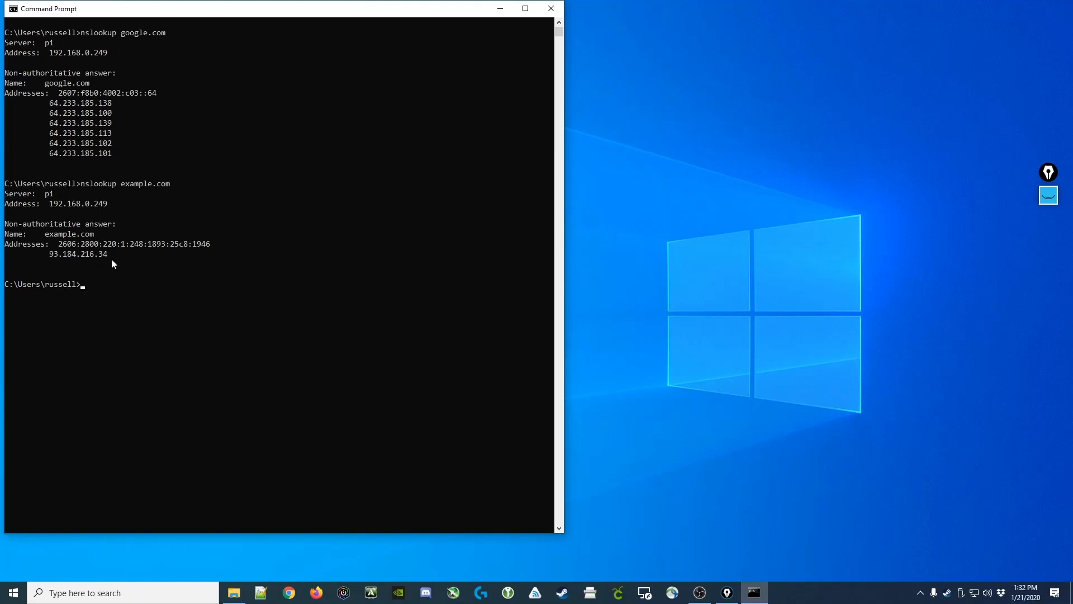
pyautogui.moveTo(209, 249)
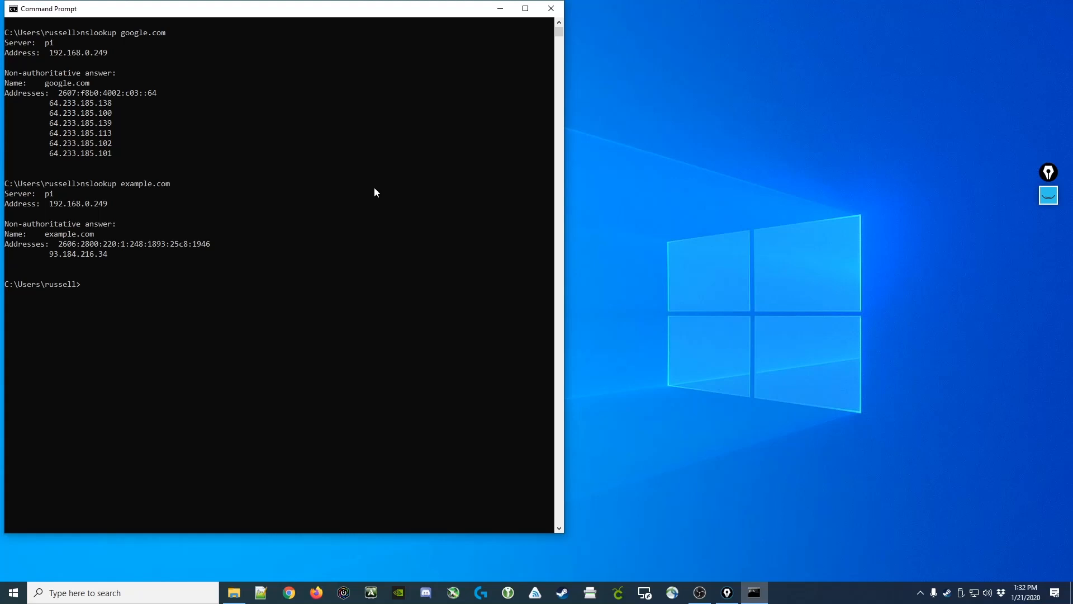
pyautogui.write('nslook')
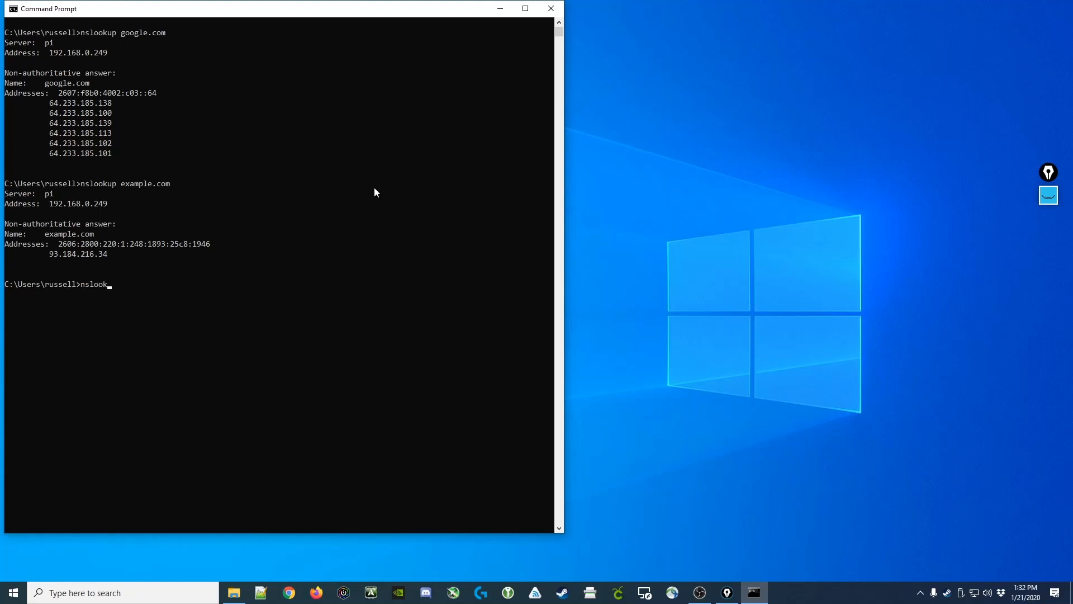
pyautogui.write('up')
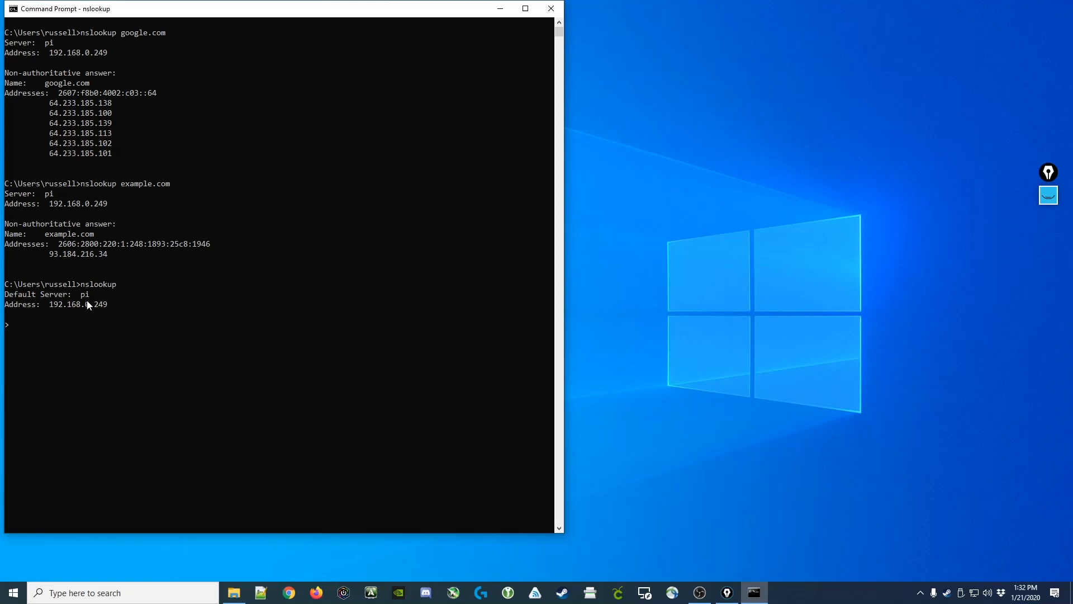
pyautogui.moveTo(40, 309)
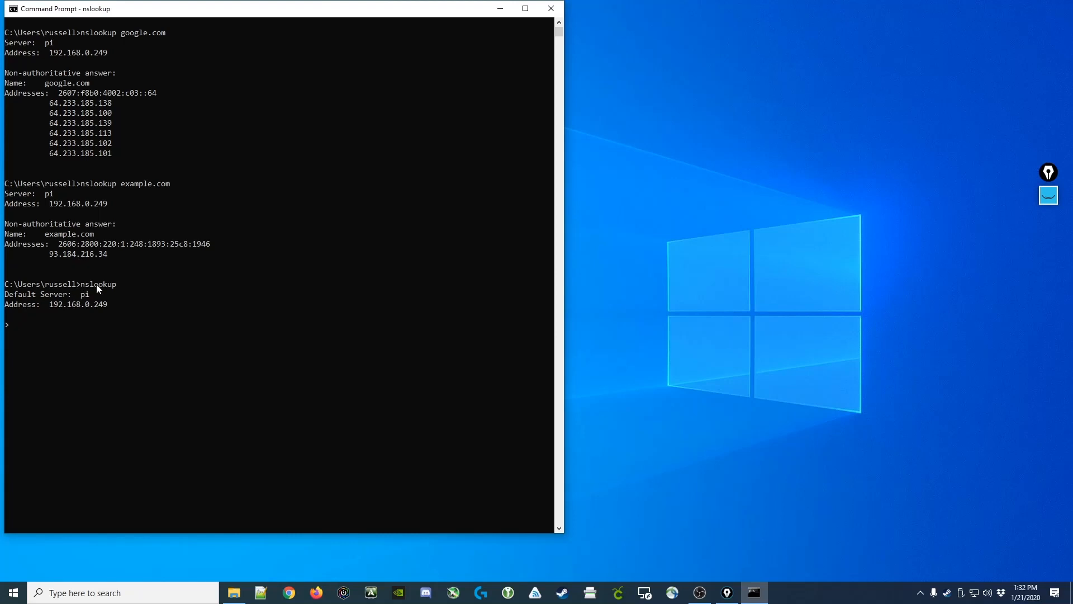
pyautogui.write('google.com')
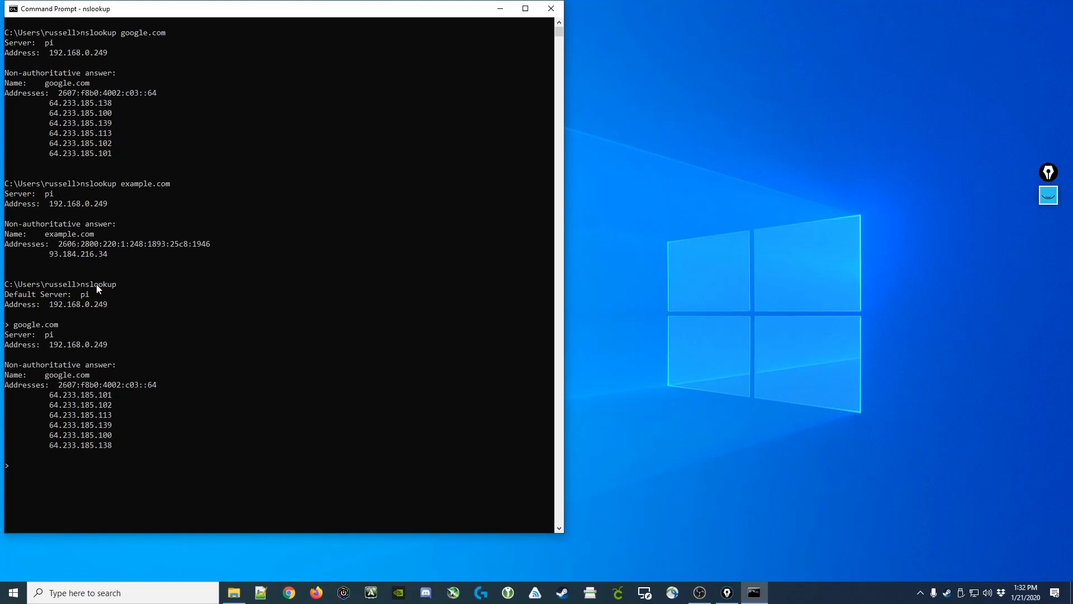
pyautogui.write('exam')
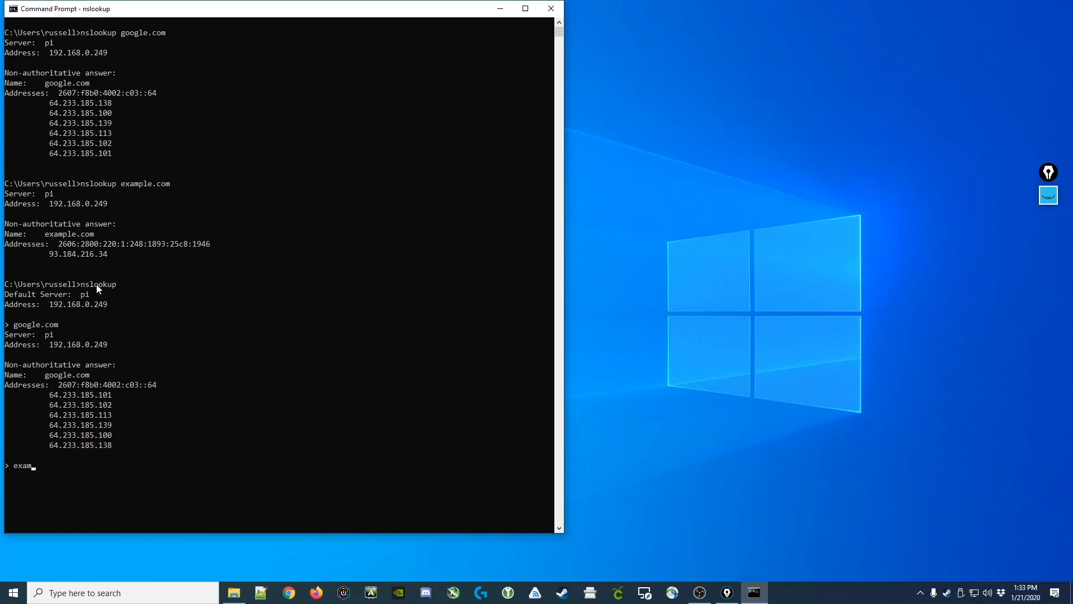